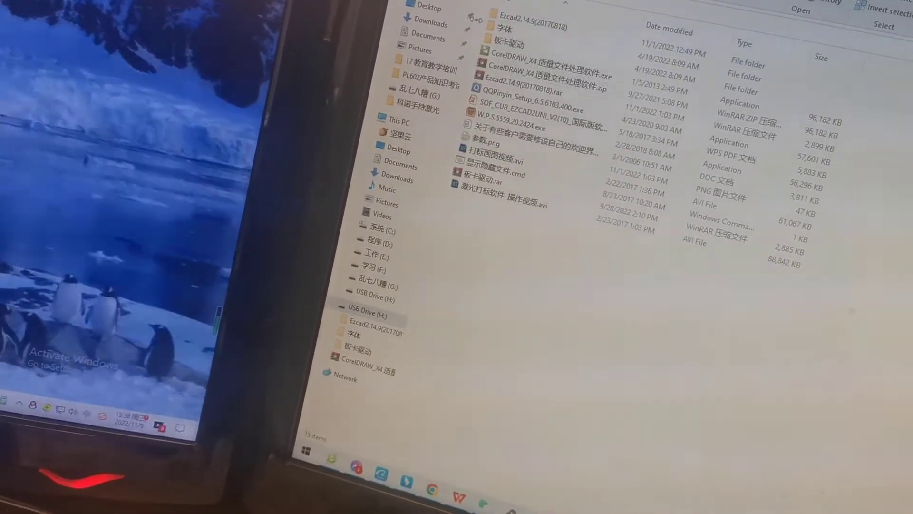
Open the 板卡驱动 driver folder on USB Drive (H:)
left_click(507, 43)
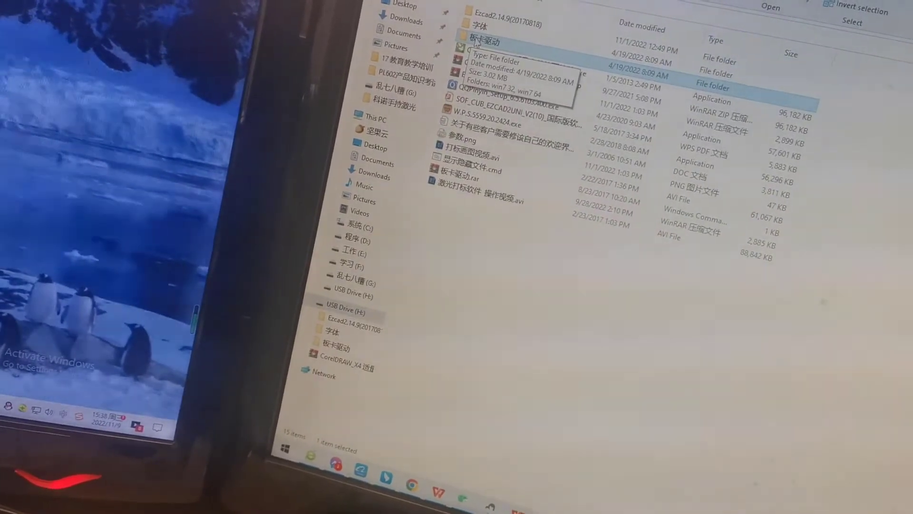
double_click(481, 45)
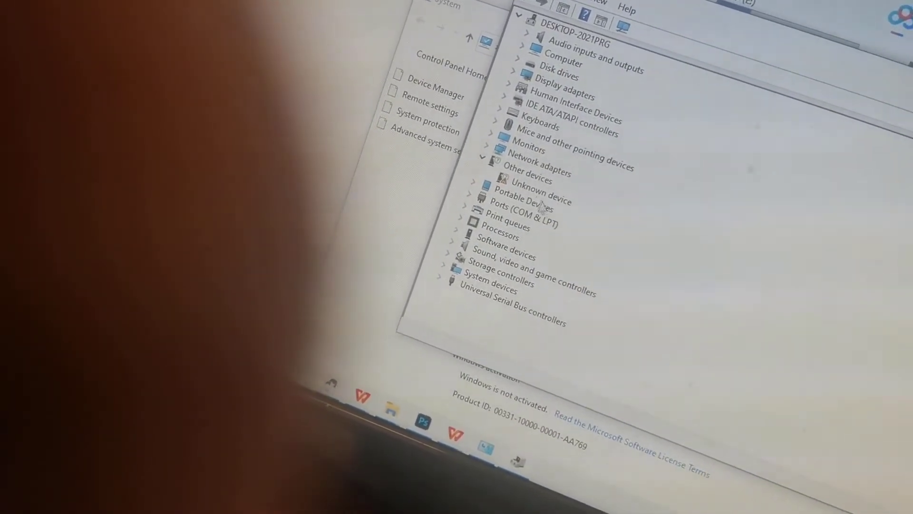
Start a driver update for the Unknown device, browsing this computer for drivers
right_click(518, 181)
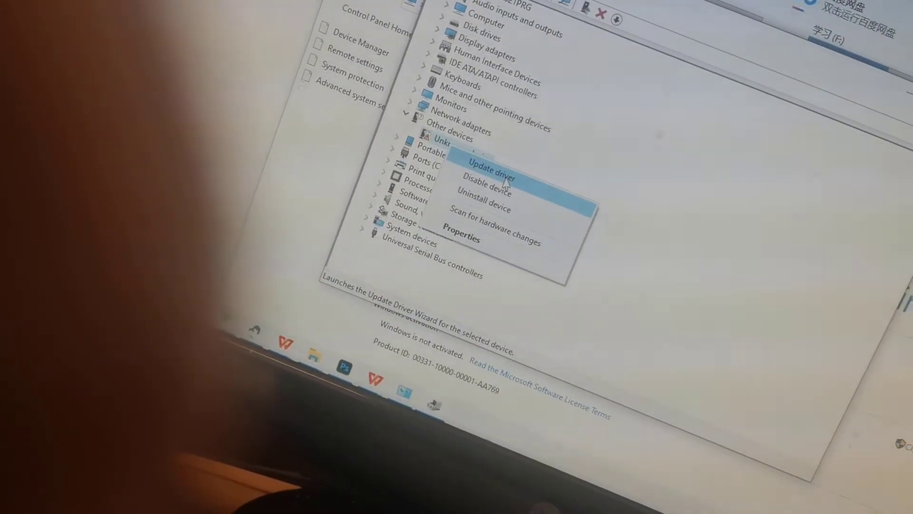
left_click(492, 171)
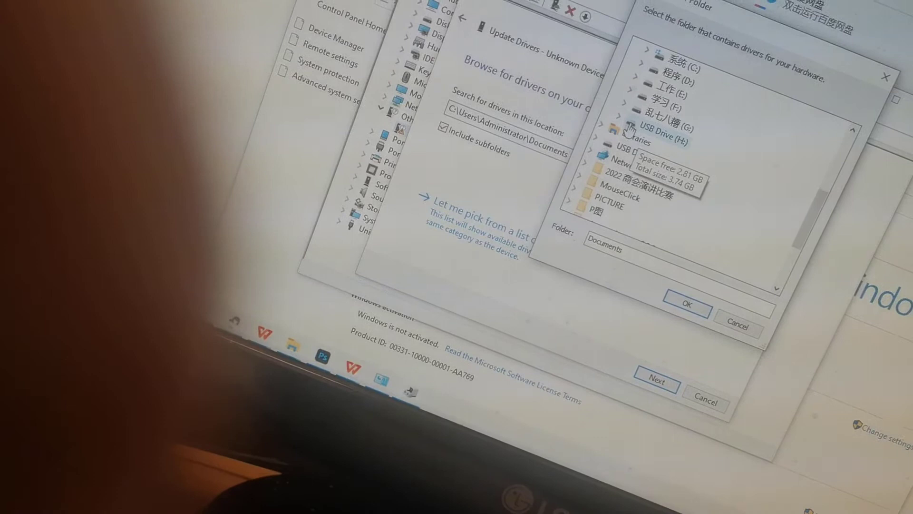
Select H:\板卡驱动\win7 64 as the driver location and begin the install
left_click(606, 128)
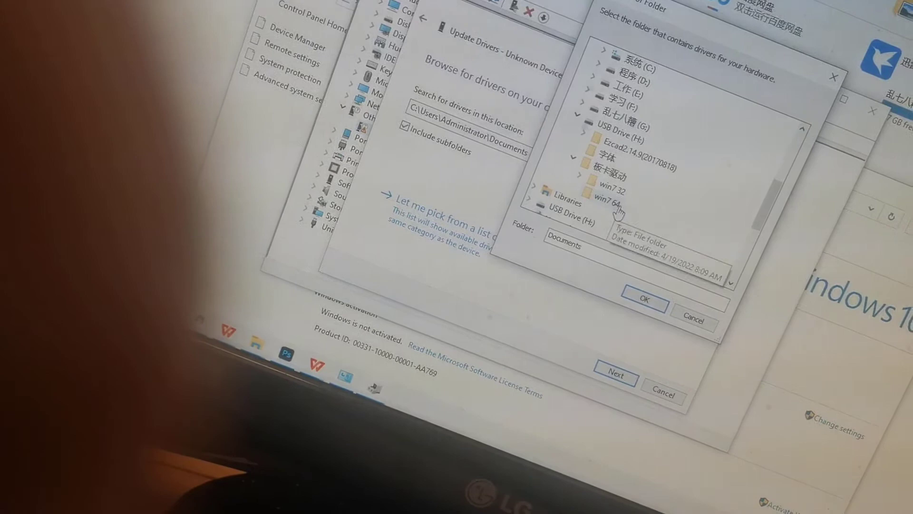
left_click(594, 202)
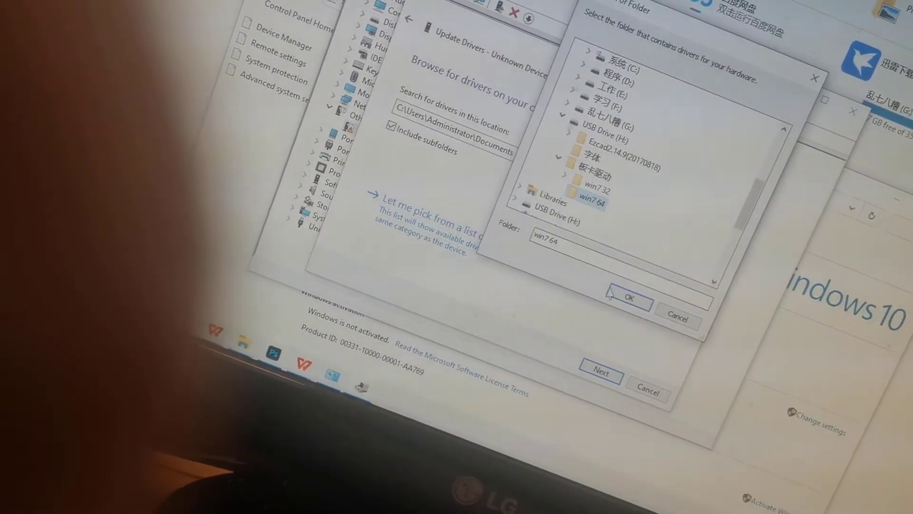
left_click(628, 298)
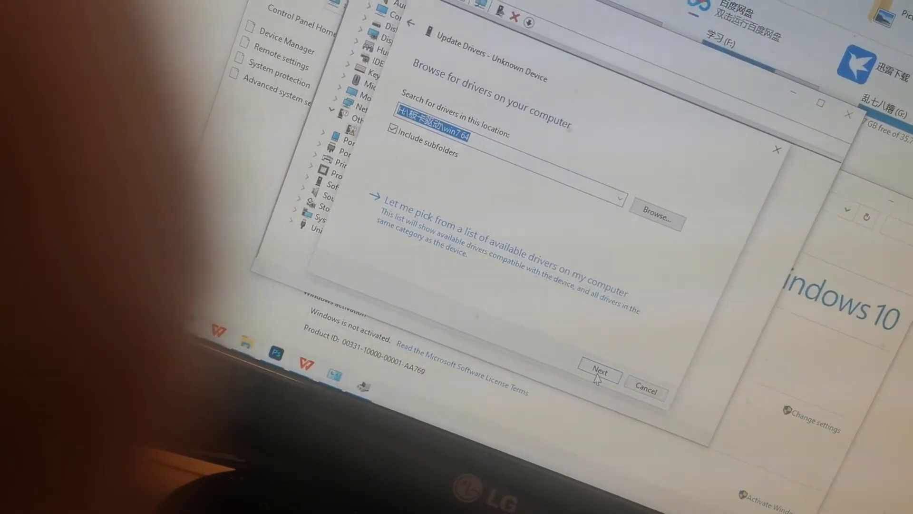
left_click(598, 373)
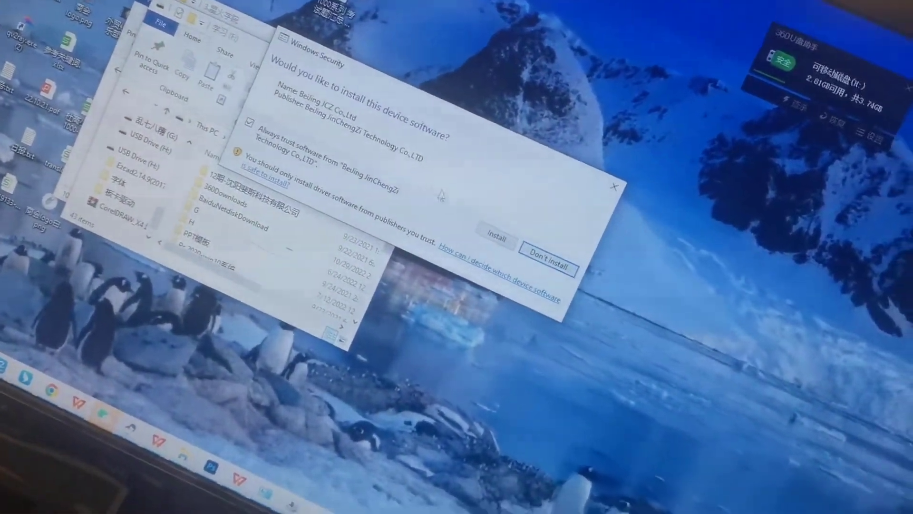
Approve the Beijing JCZ driver install and confirm BJJCZ Device appears in the tree
left_click(546, 253)
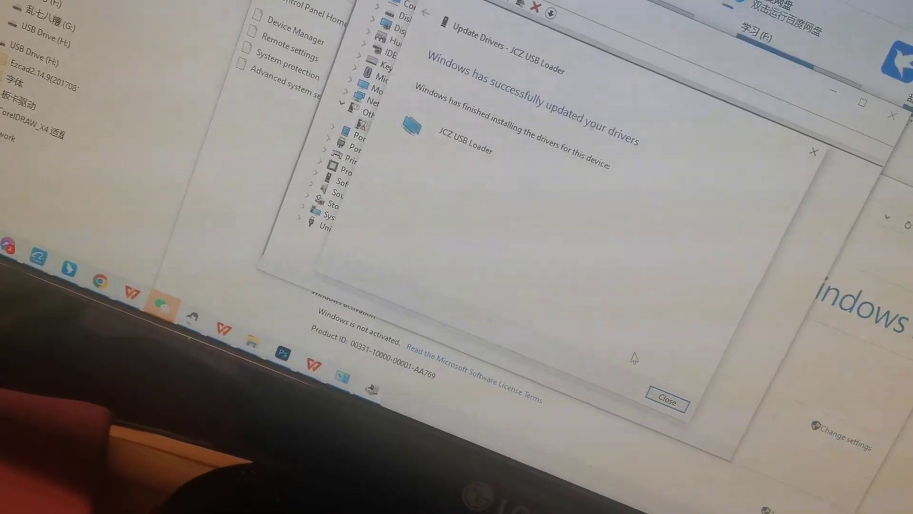
left_click(667, 401)
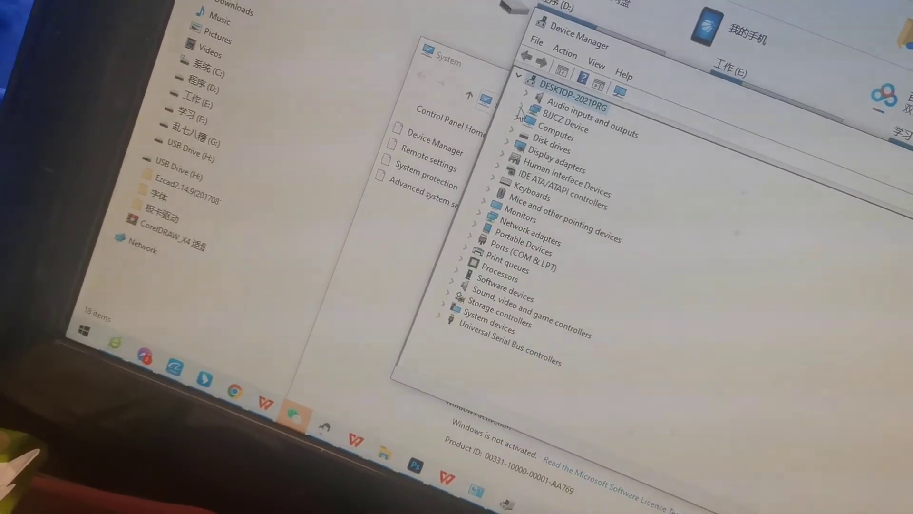
left_click(494, 114)
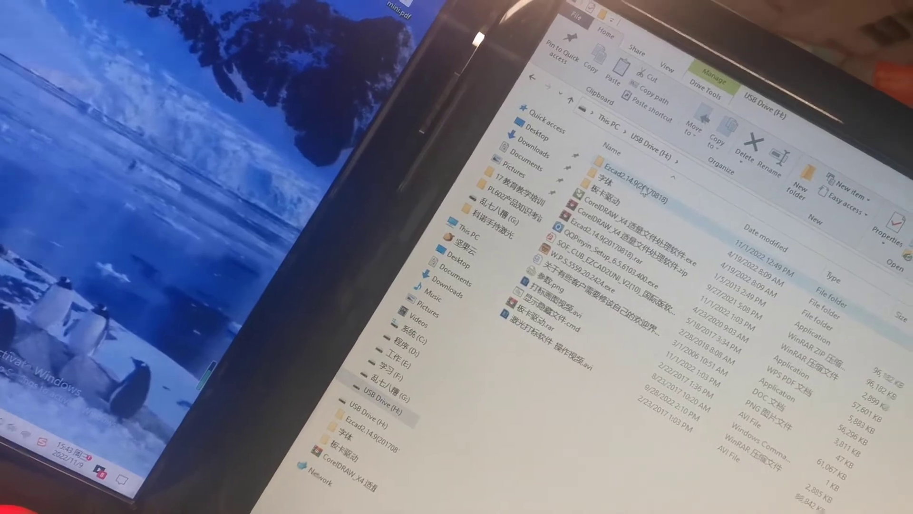
Copy the Ezcad2.14.9(20170818) folder from the USB drive to paste onto the desktop
right_click(617, 175)
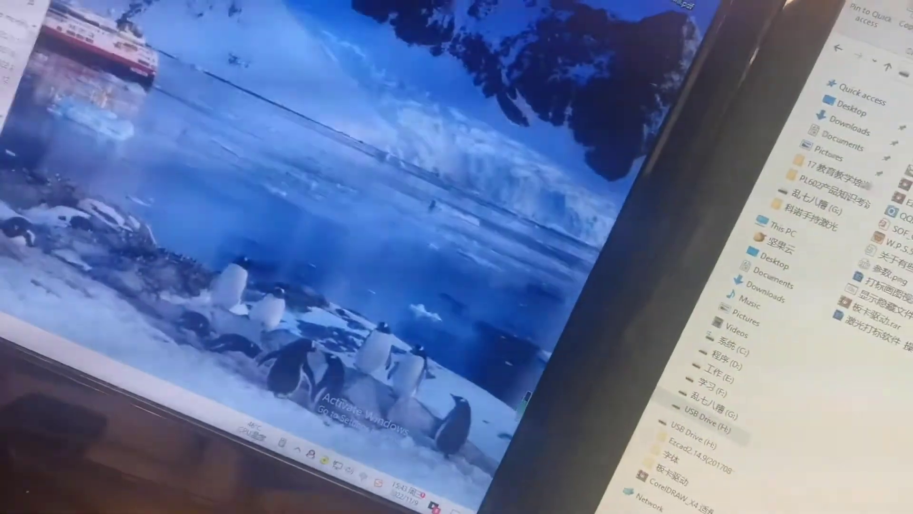
right_click(527, 175)
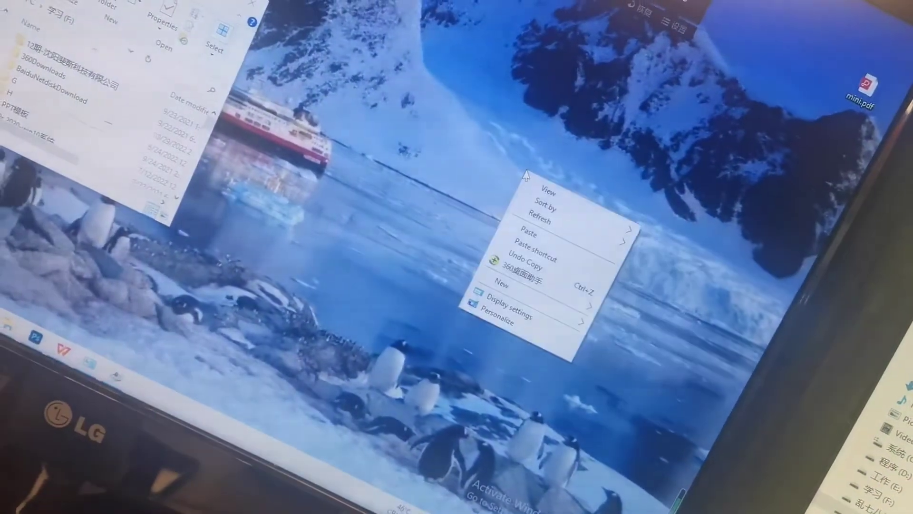